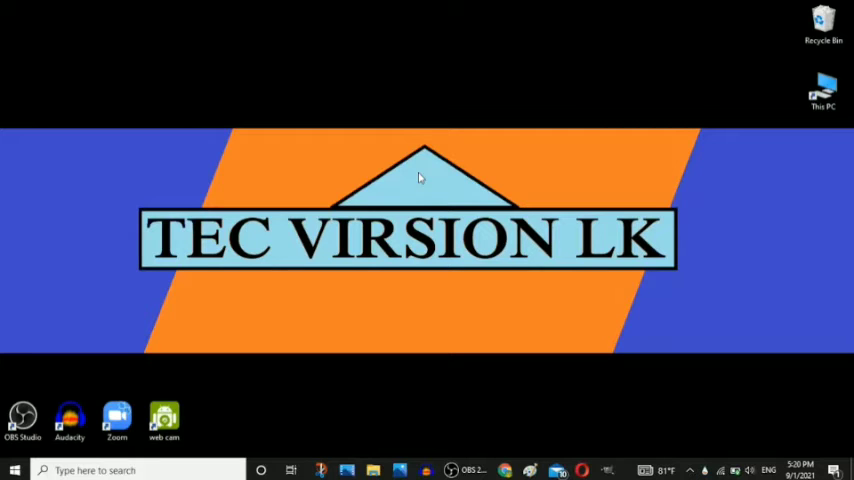
# - Reach the Ease of Access keyboard settings via the Sticky Keys prompt link
pyautogui.press('shift')
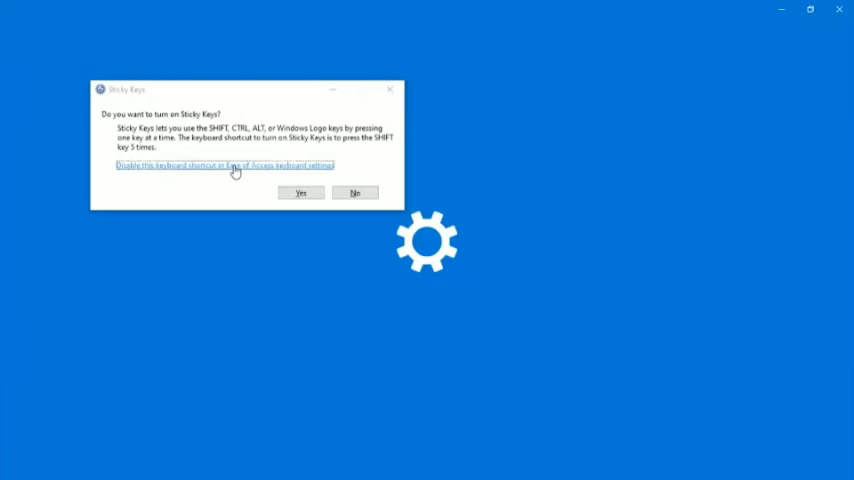
pyautogui.click(224, 165)
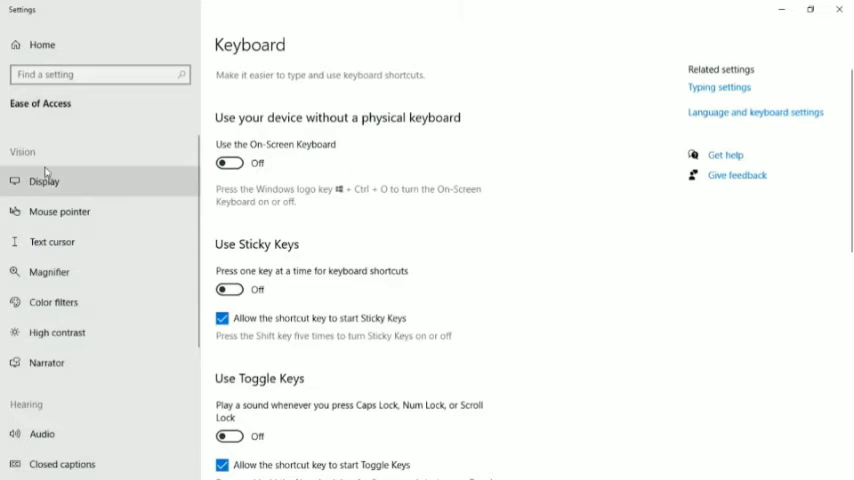
pyautogui.moveTo(58, 211)
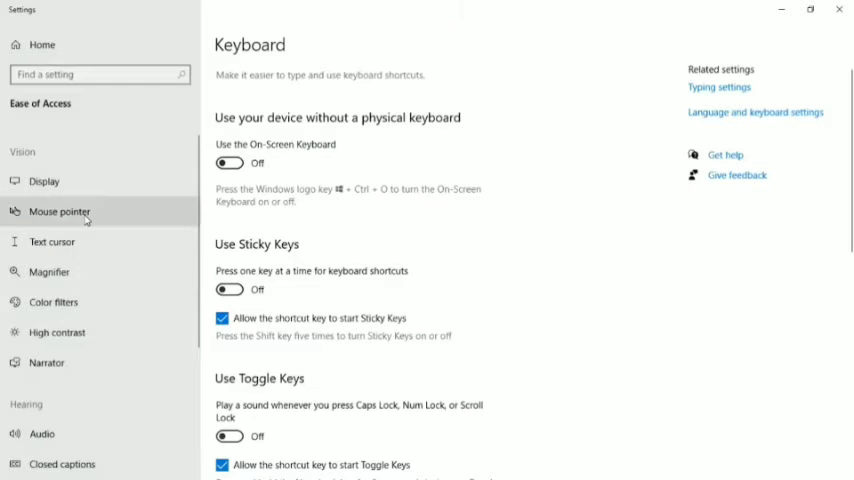
# - On the Mouse pointer page, try the size slider extremes and switch to a custom-coloured pointer
pyautogui.click(59, 211)
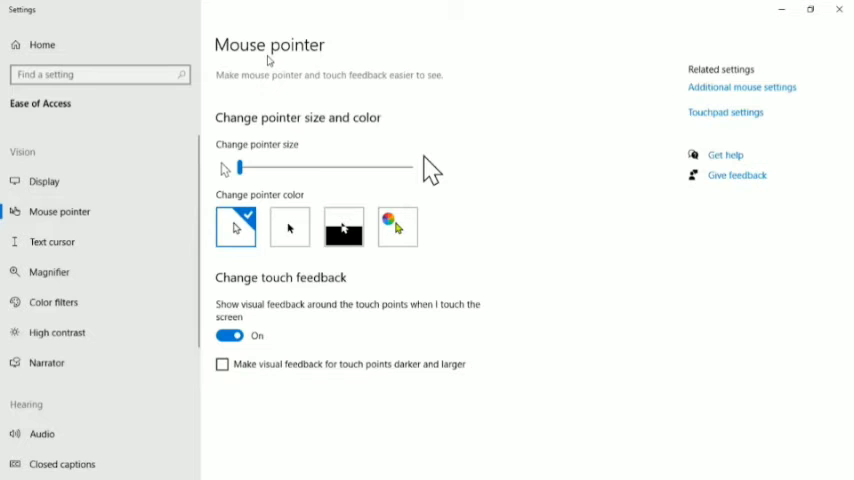
pyautogui.moveTo(238, 167); pyautogui.dragTo(413, 167)
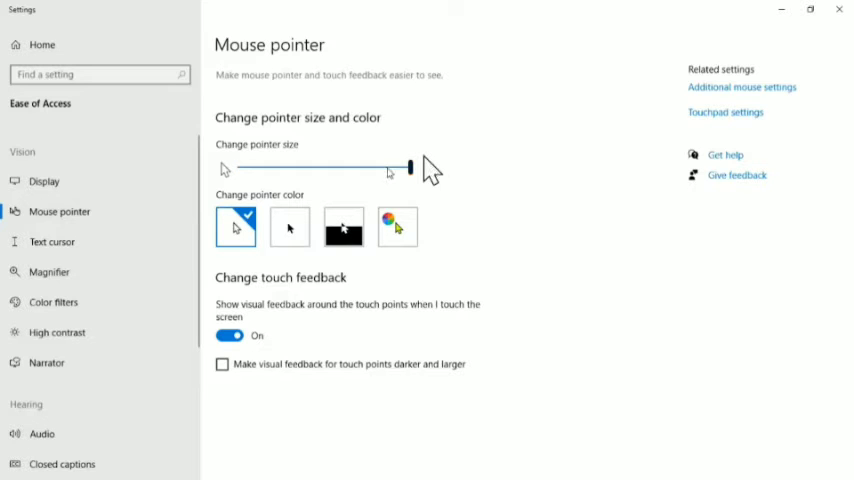
pyautogui.moveTo(412, 167); pyautogui.dragTo(238, 167)
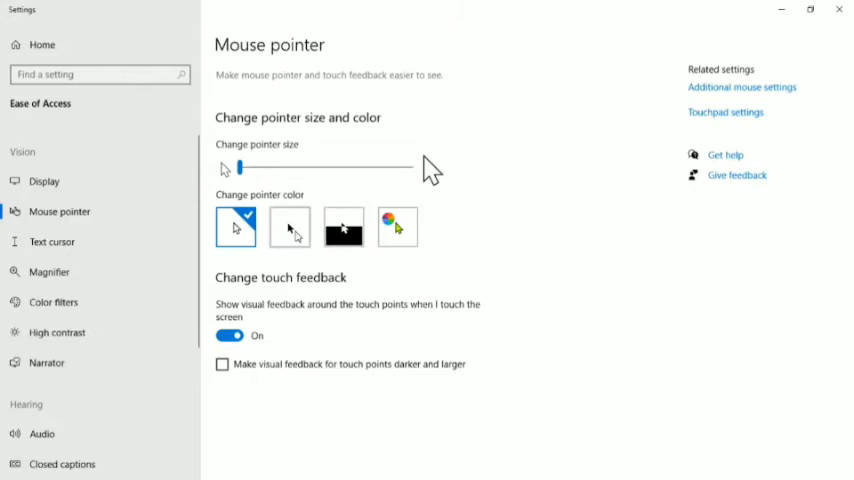
pyautogui.click(343, 227)
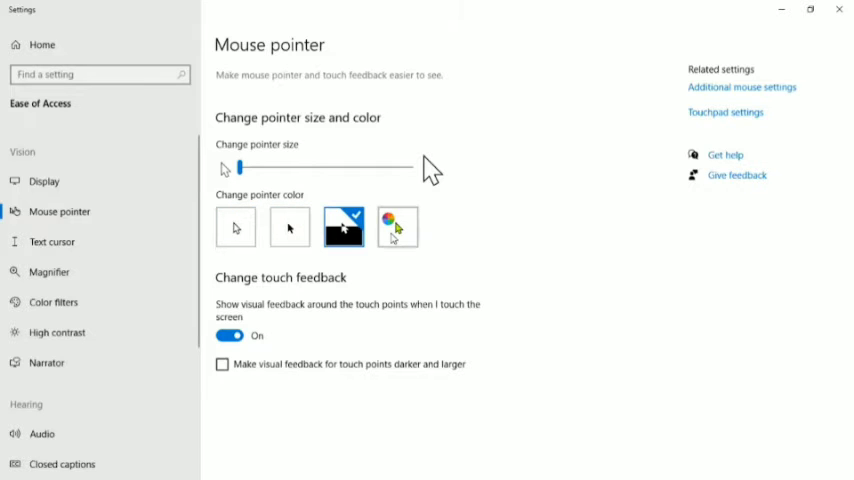
pyautogui.click(397, 227)
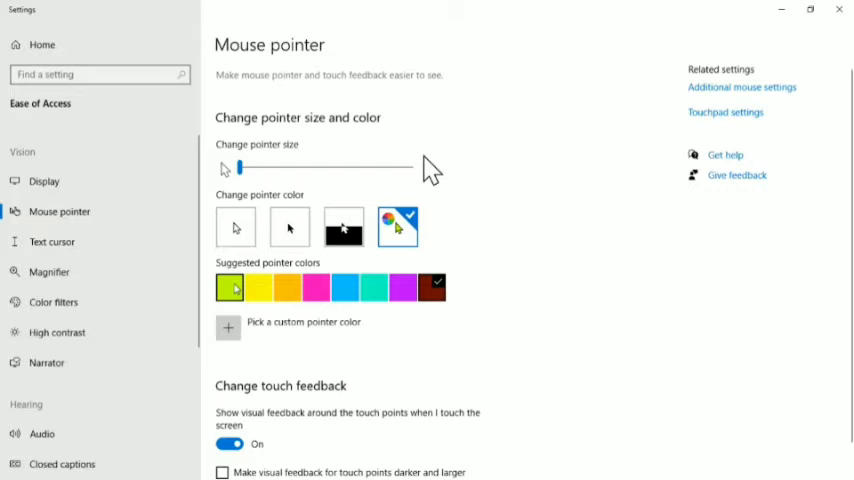
# - Choose the dark red suggested pointer colour and set the pointer to a medium size
pyautogui.click(259, 287)
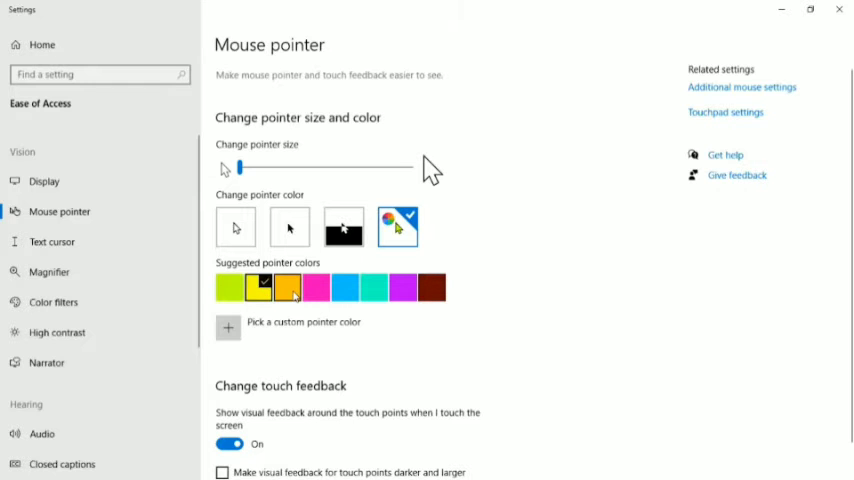
pyautogui.click(316, 287)
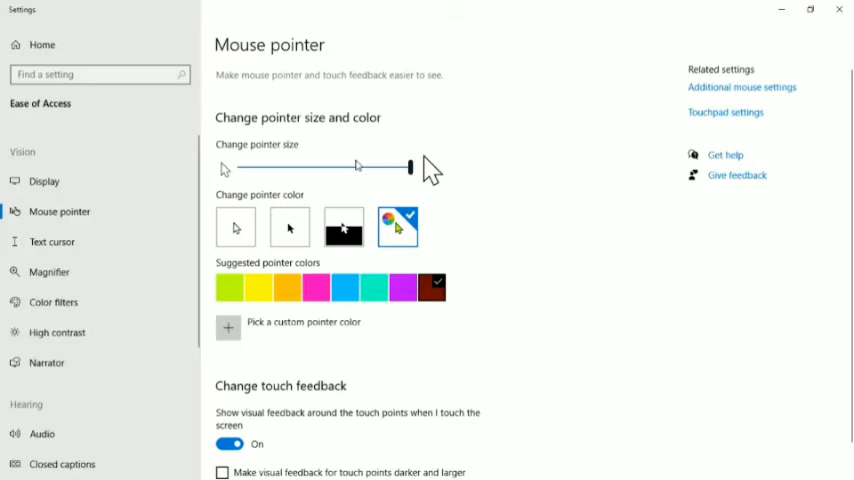
pyautogui.moveTo(411, 168); pyautogui.dragTo(349, 168)
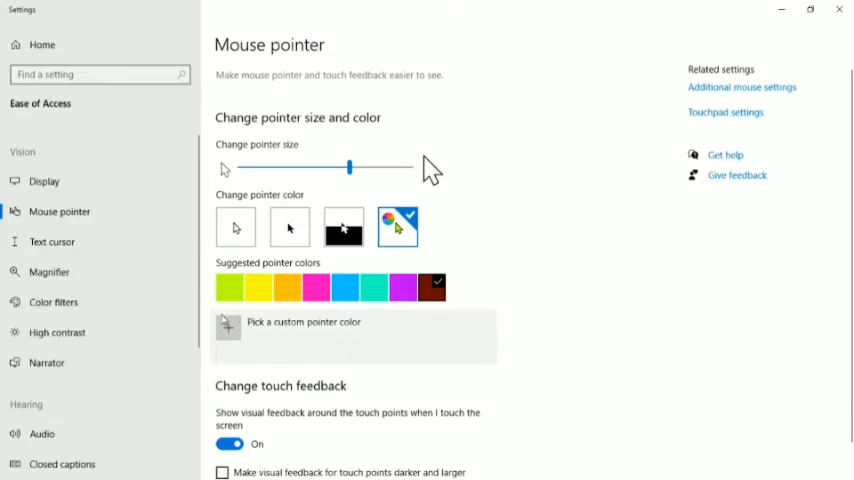
# - Apply a custom deep red pointer colour (#B51100) using the brightness slider and confirm it
pyautogui.click(228, 326)
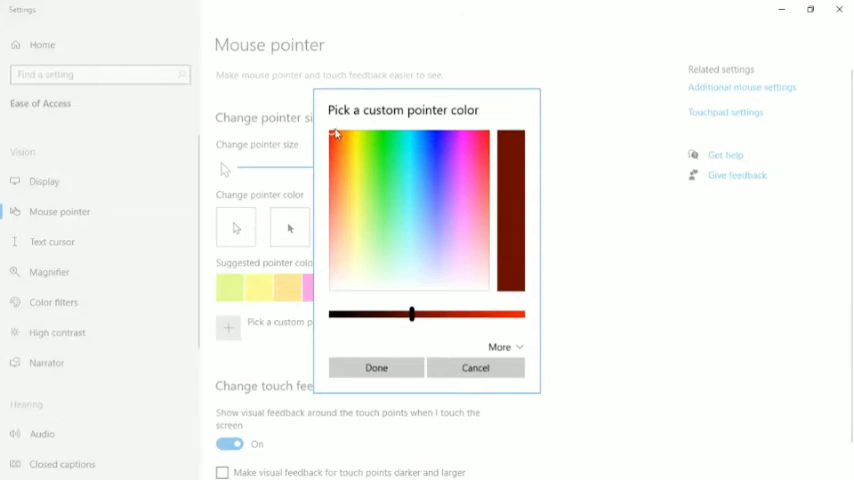
pyautogui.moveTo(410, 314); pyautogui.dragTo(467, 314)
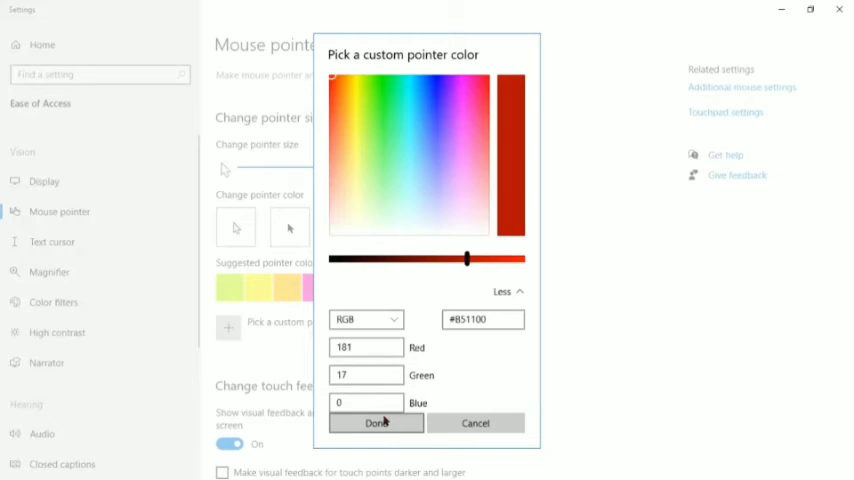
pyautogui.click(376, 422)
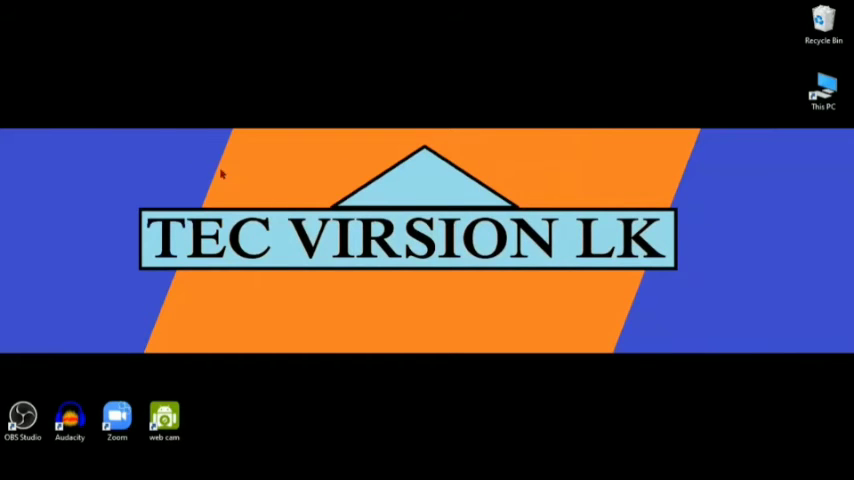
pyautogui.moveTo(277, 137)
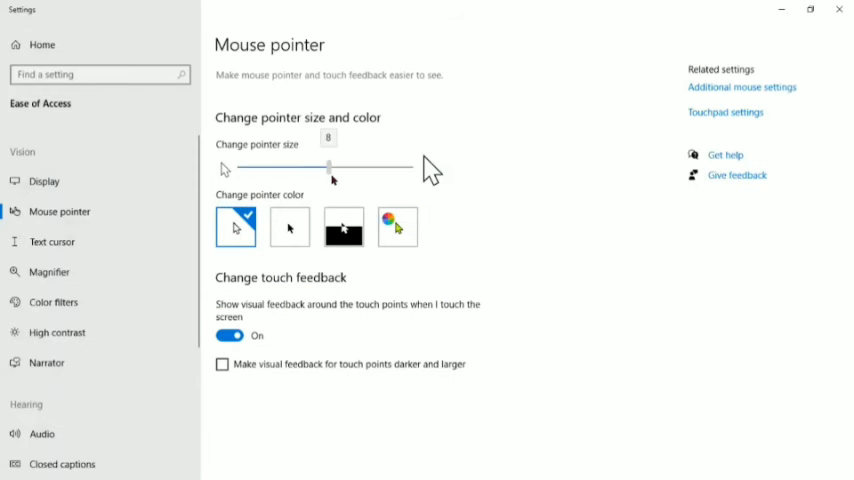
# - Drag the pointer size slider back down to the smallest size (1)
pyautogui.moveTo(331, 167); pyautogui.dragTo(238, 167)
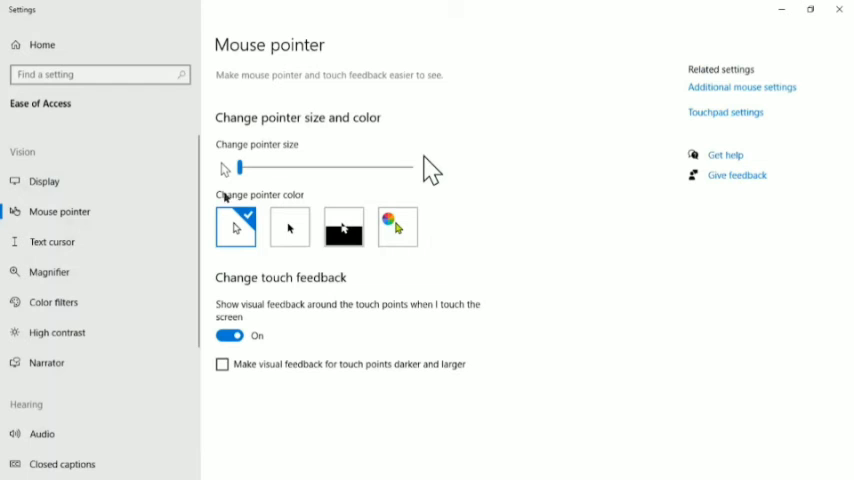